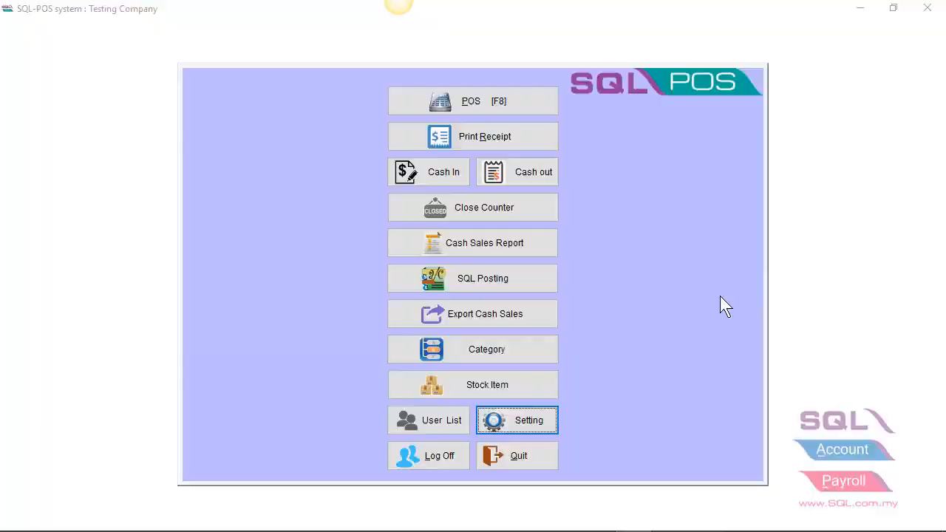
mouse_move(747, 318)
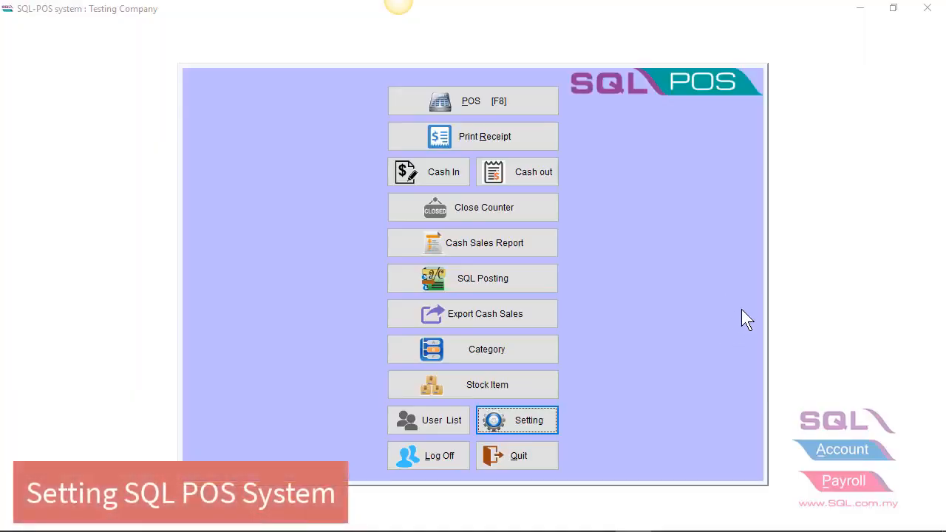
mouse_move(613, 502)
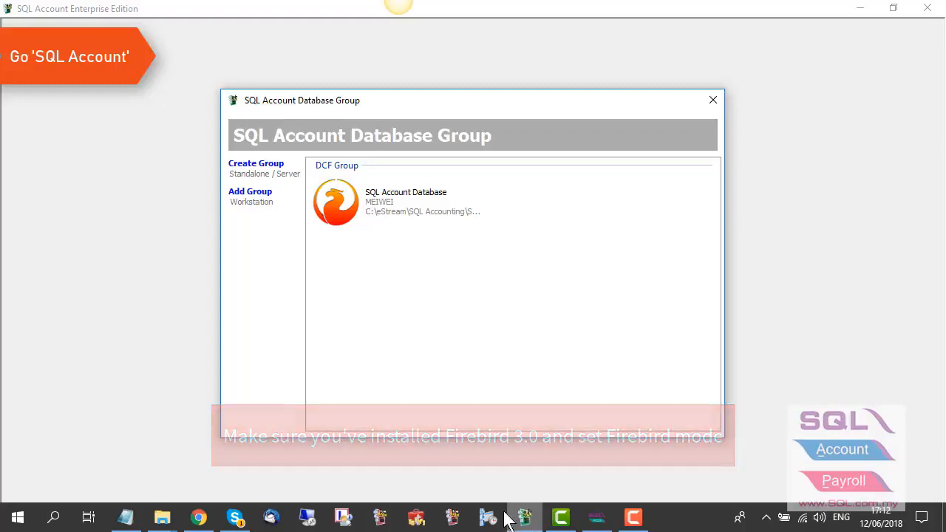
Step: Set the SQL Account database engine to Firebird Server and test the connection as active
right_click(405, 199)
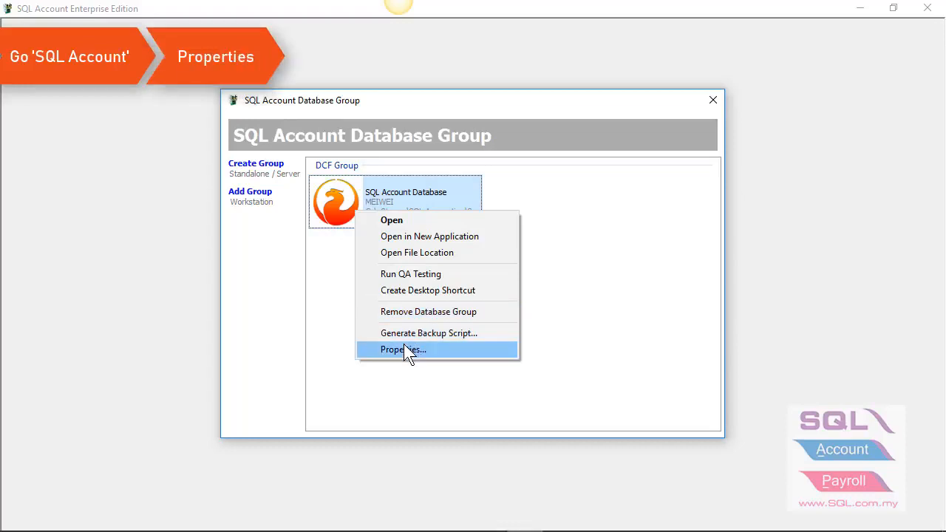
click(402, 349)
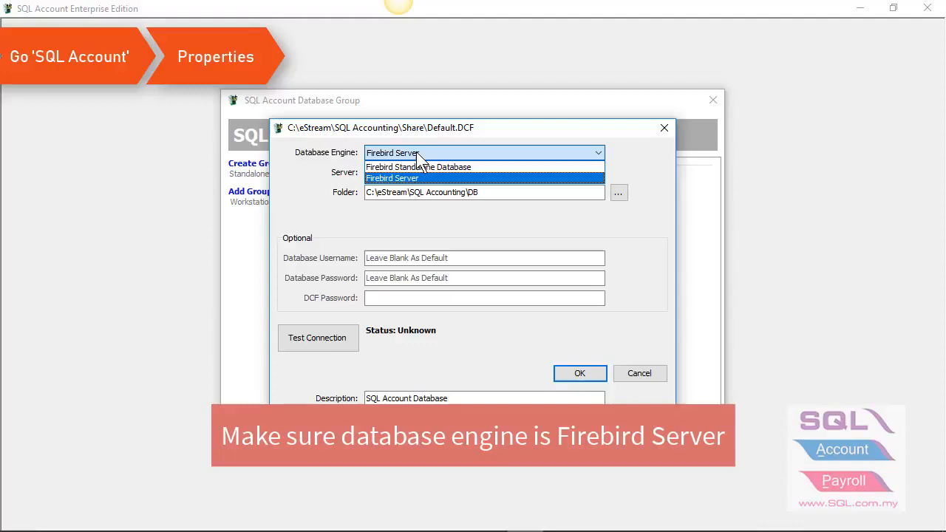
click(392, 177)
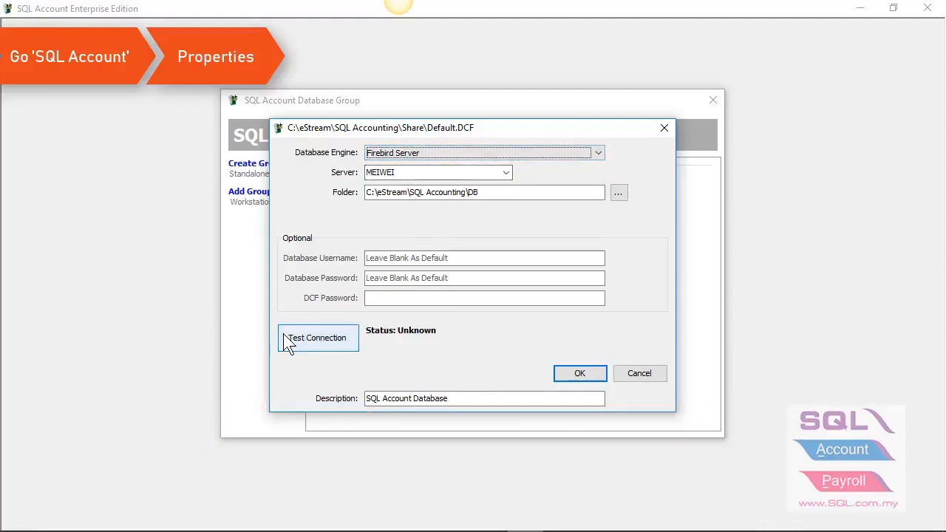
click(318, 337)
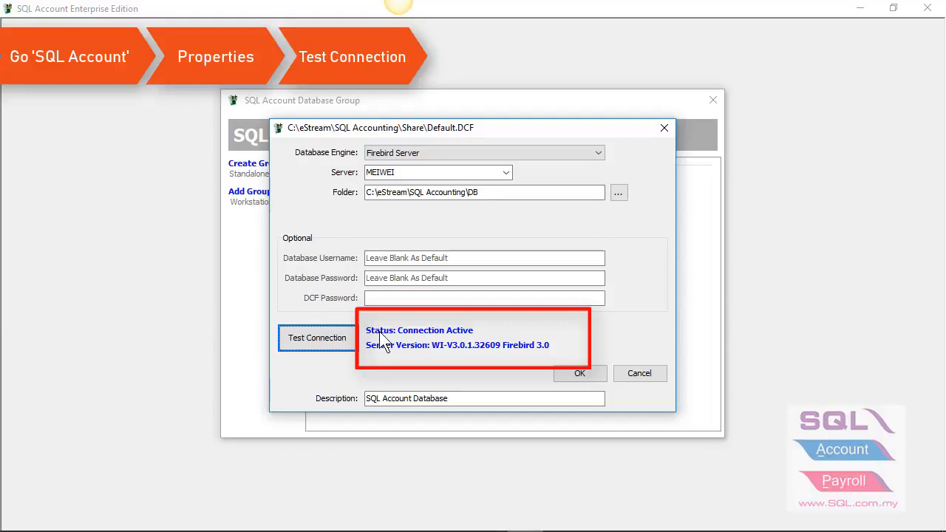
mouse_move(396, 340)
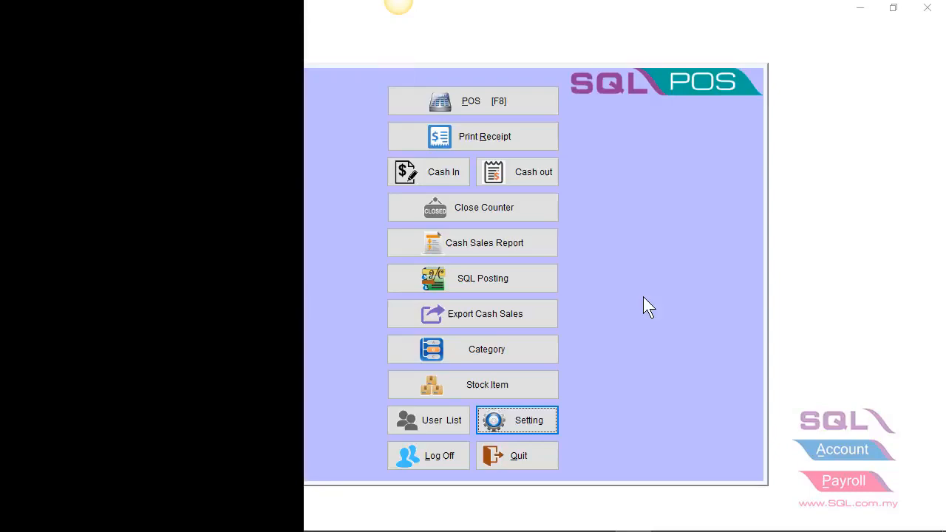
Step: Link the POS to SQL Account database ACC-0216.FDB chosen from the DCF file
click(529, 420)
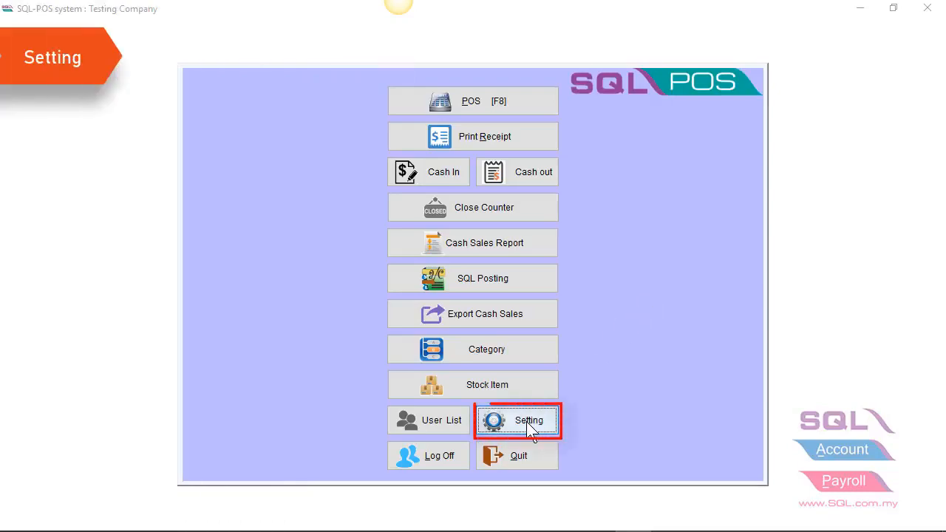
click(527, 420)
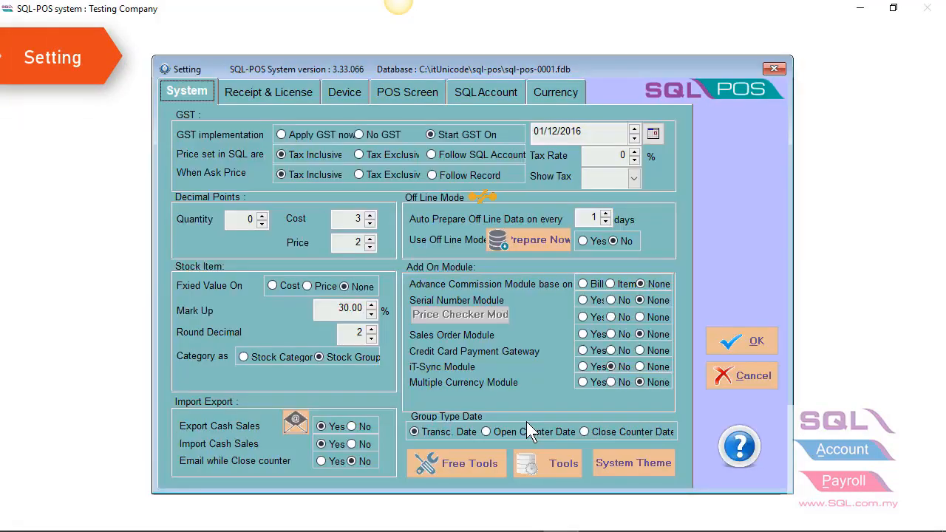
click(485, 92)
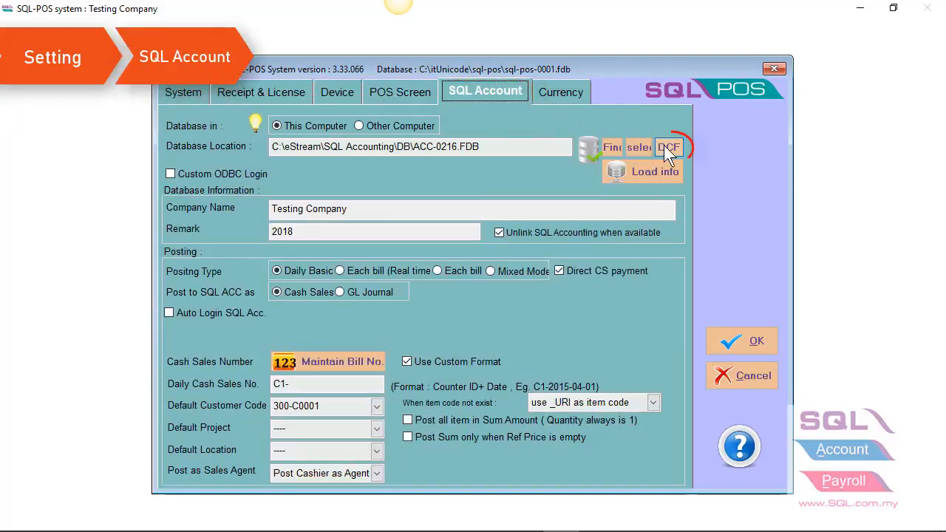
click(669, 148)
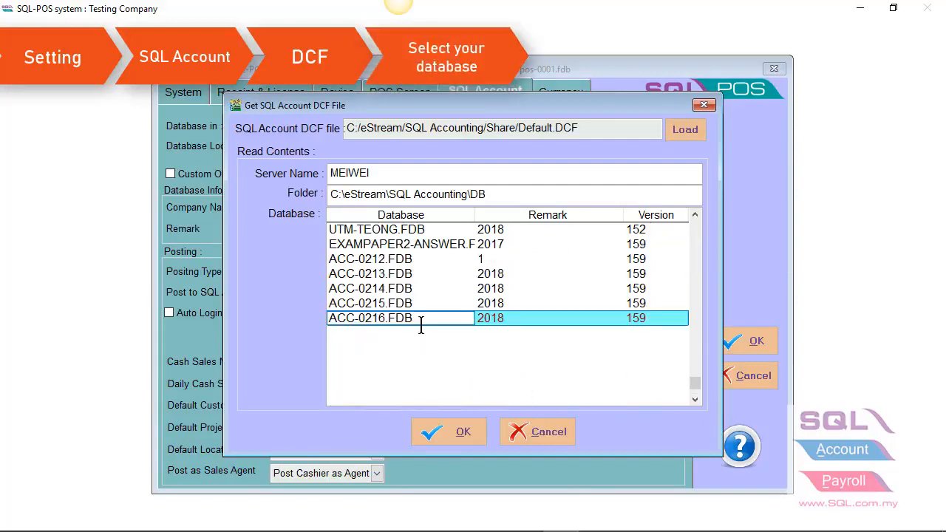
click(462, 432)
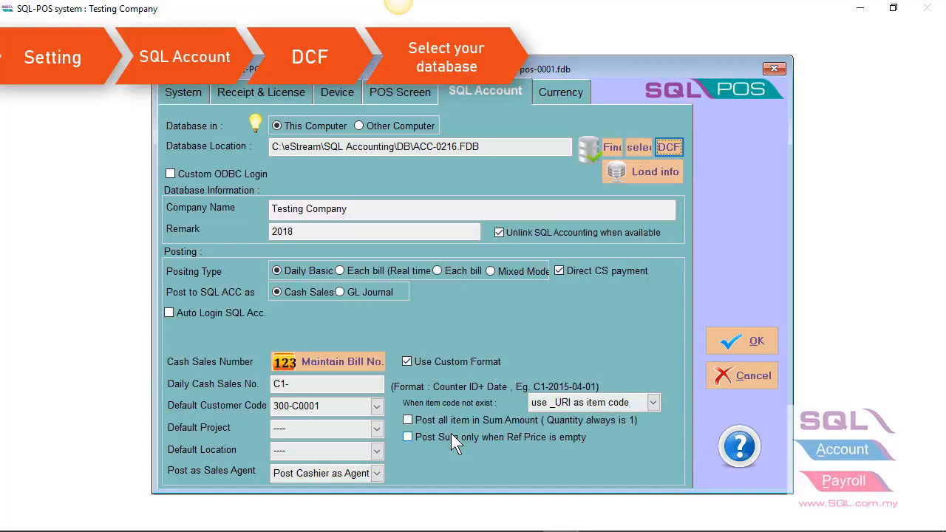
Step: Load company info from the linked database and apply the posting optimization changes
click(654, 172)
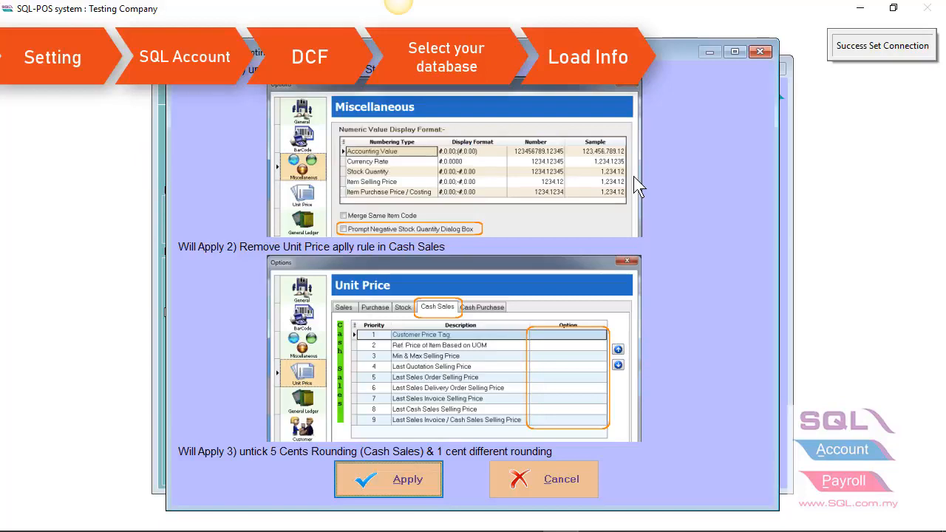
click(388, 479)
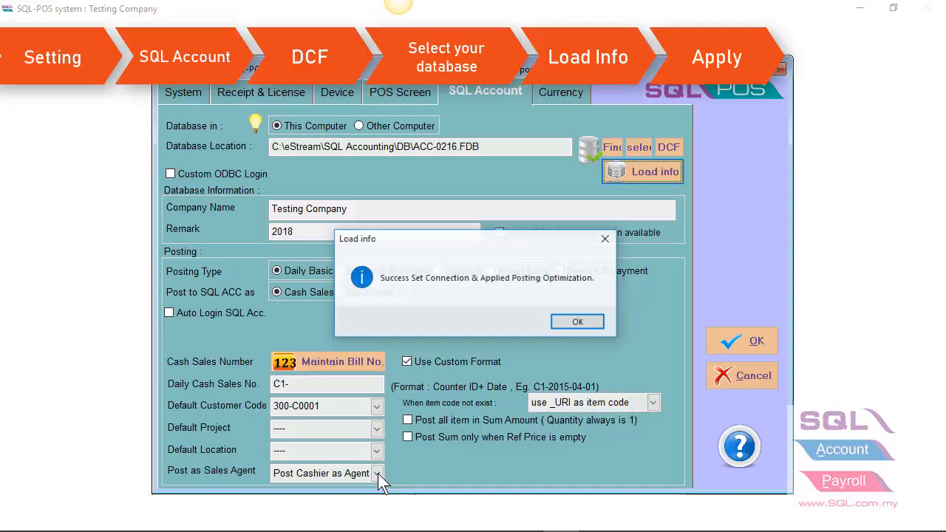
click(576, 323)
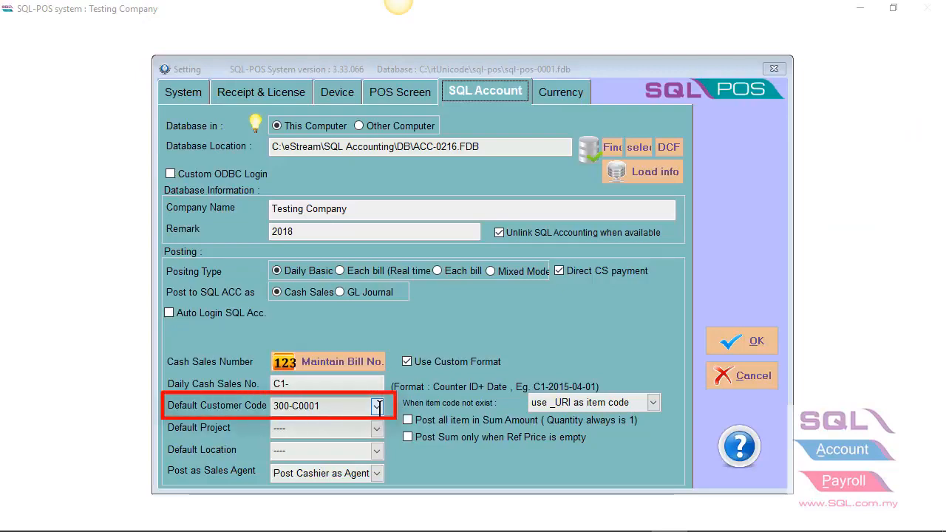
click(377, 405)
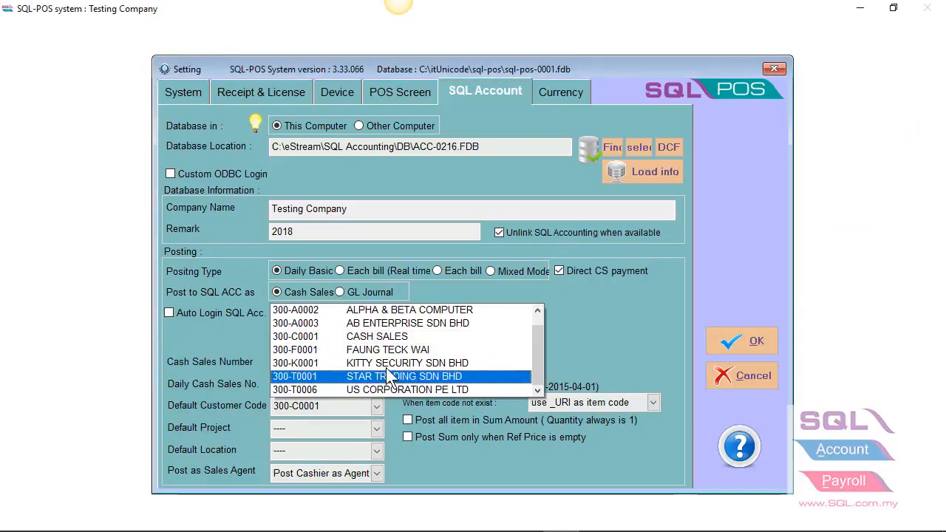
click(377, 337)
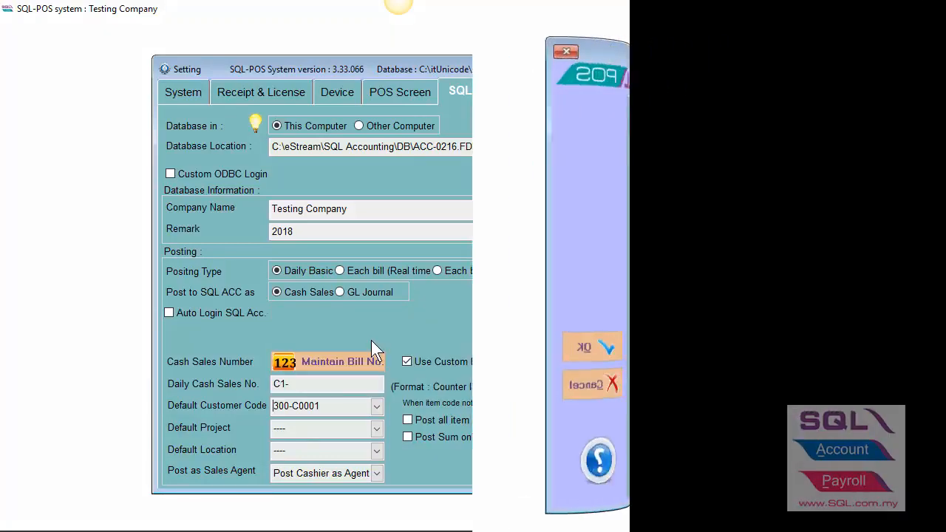
click(260, 92)
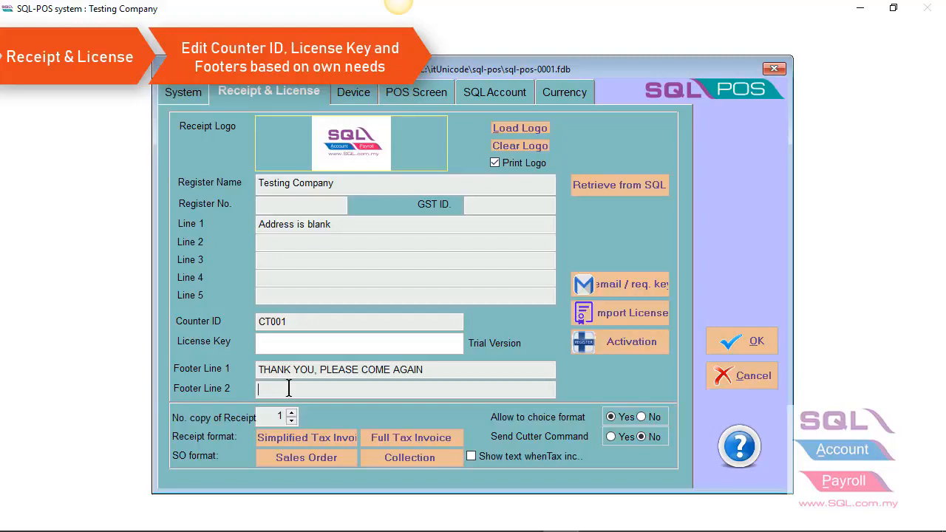
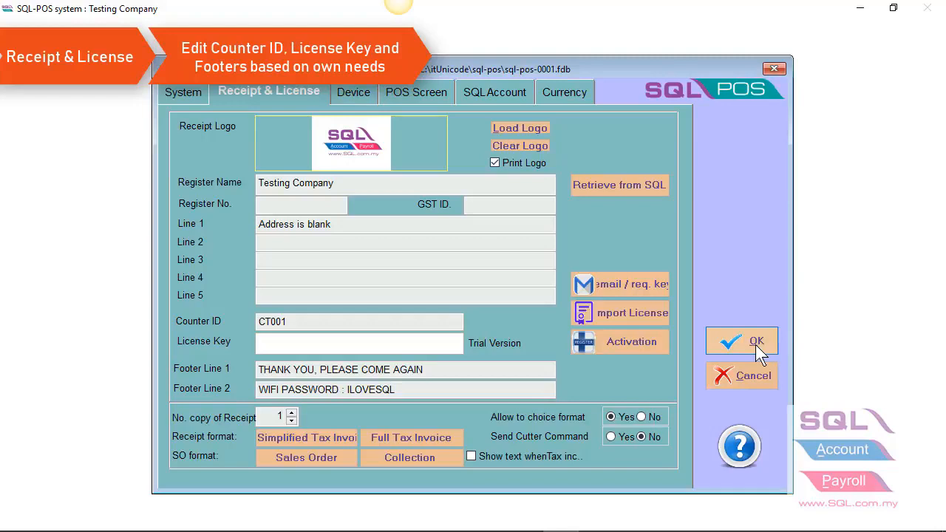
click(742, 340)
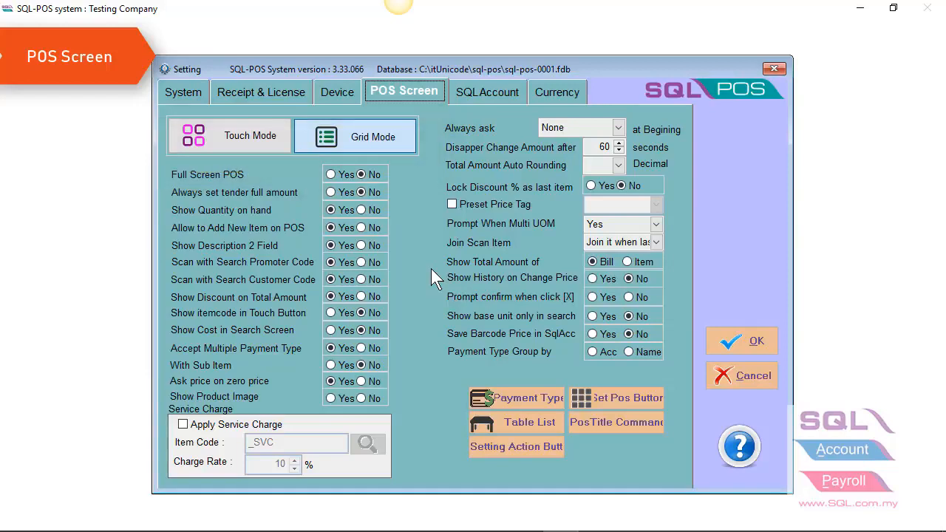
Step: Add MASTER payment type posting to 310-003 MAYBANK-MASTER alongside CASH and VISA
click(527, 398)
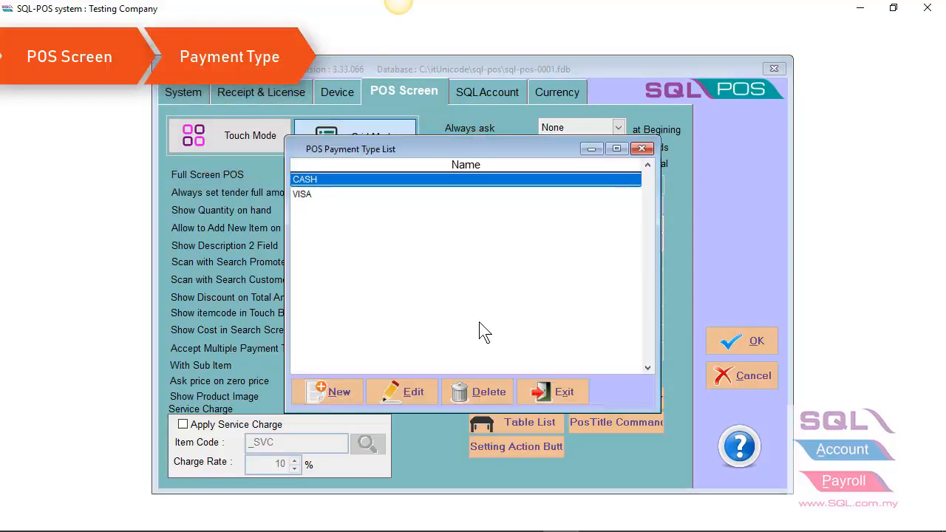
click(328, 392)
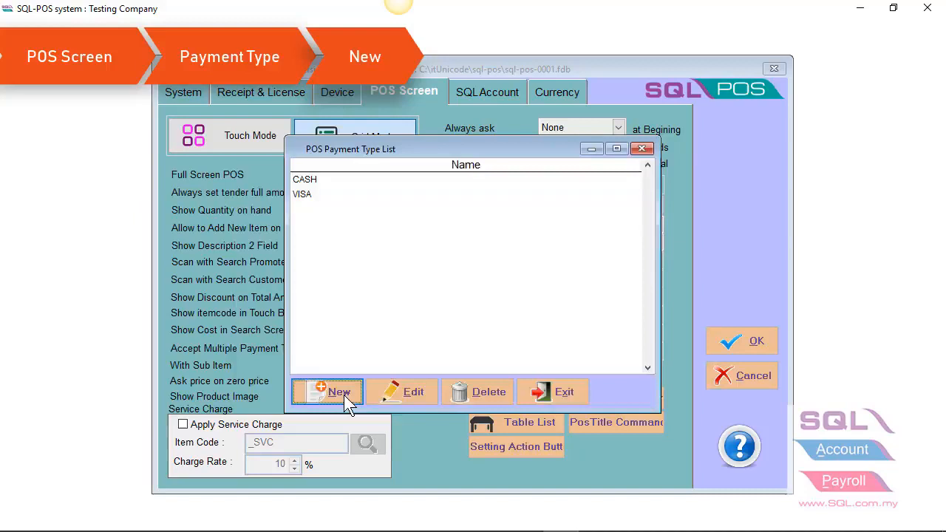
click(328, 392)
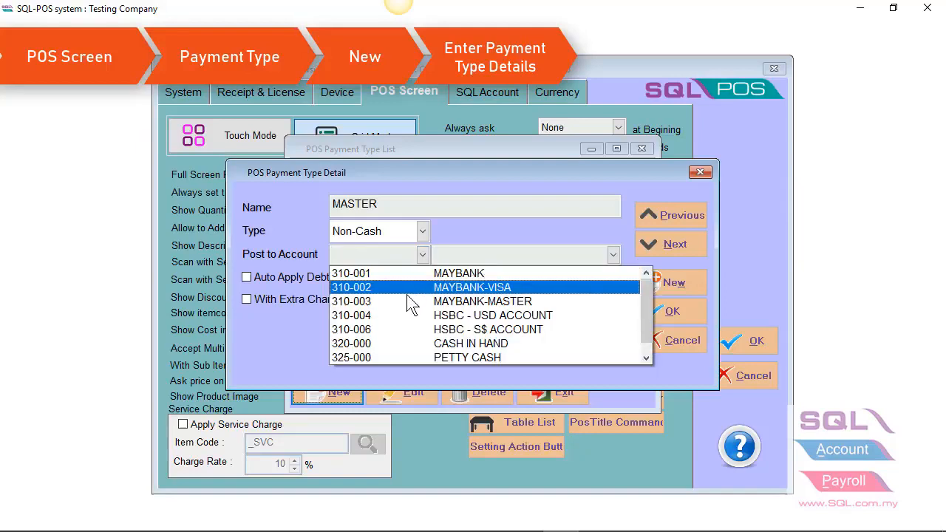
click(482, 302)
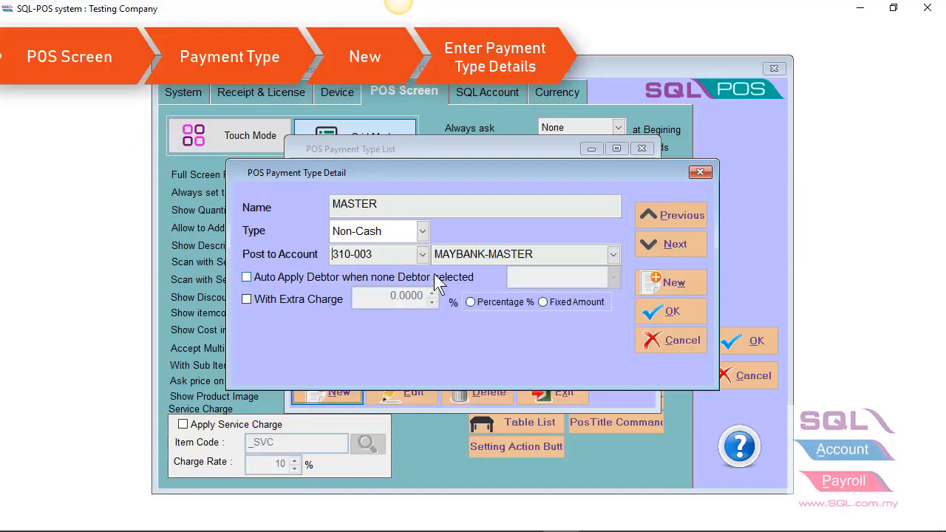
click(672, 311)
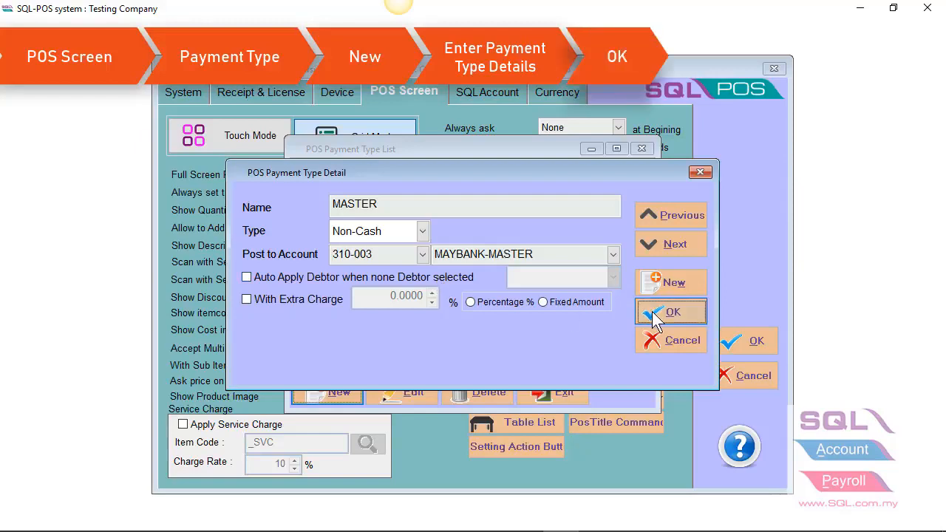
click(672, 310)
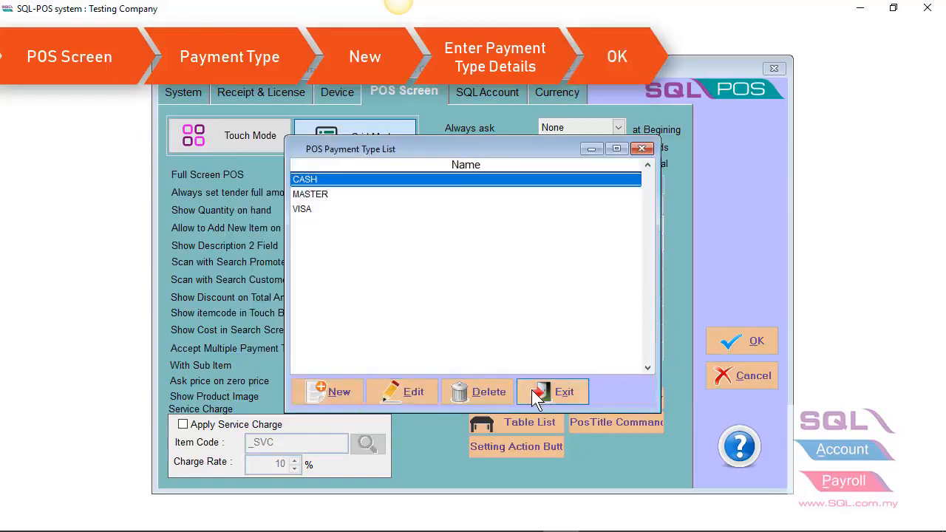
click(565, 392)
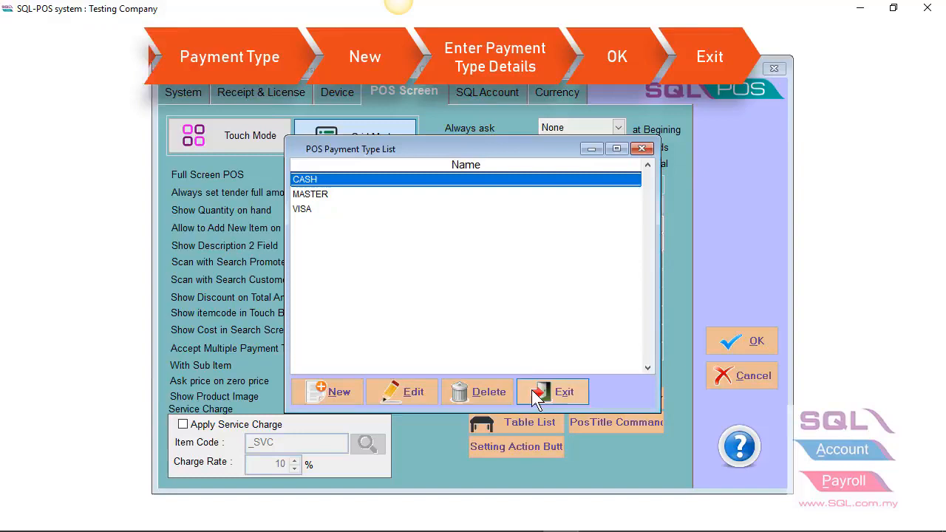
click(565, 392)
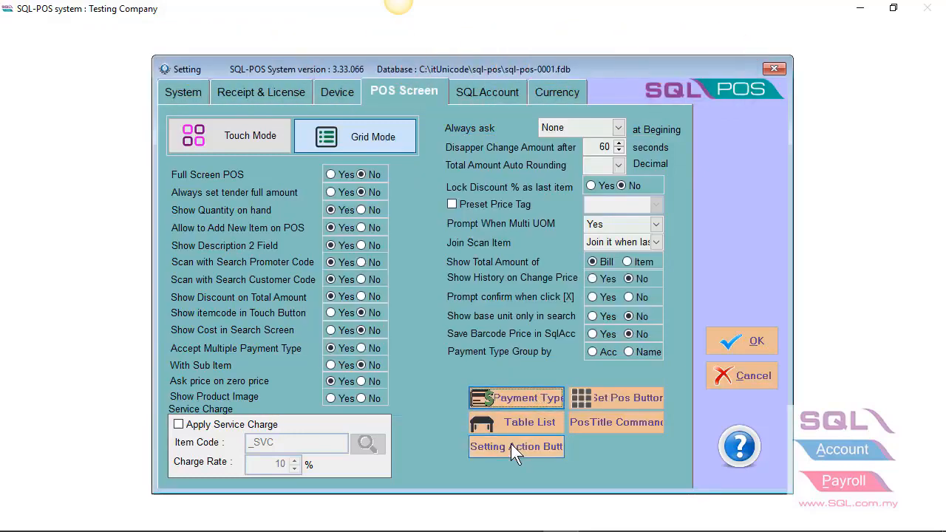
Step: Remove the 15% and 5 fixed discount action buttons and start a new entry 010
click(515, 446)
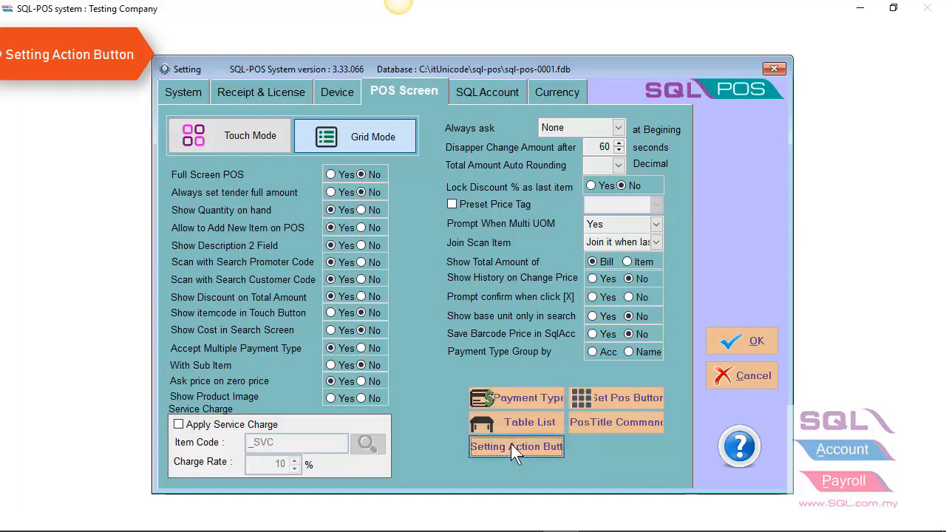
click(516, 447)
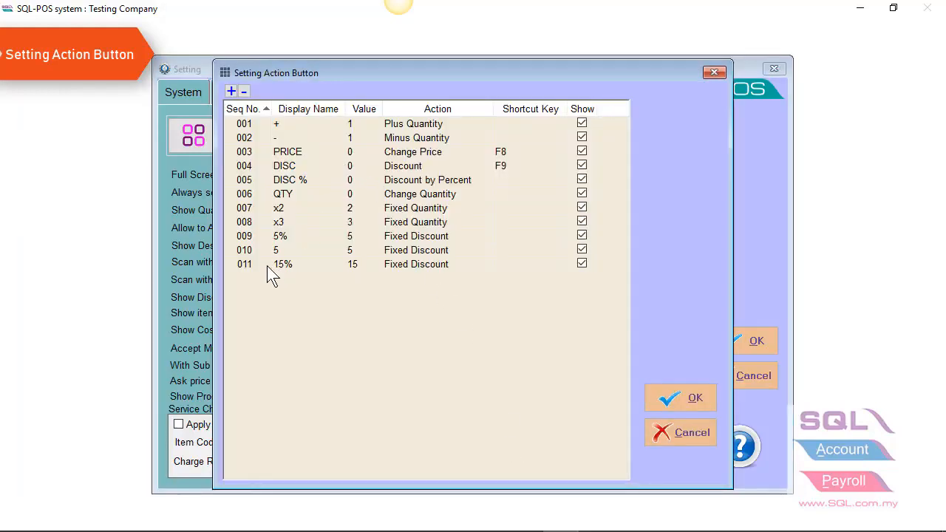
click(284, 263)
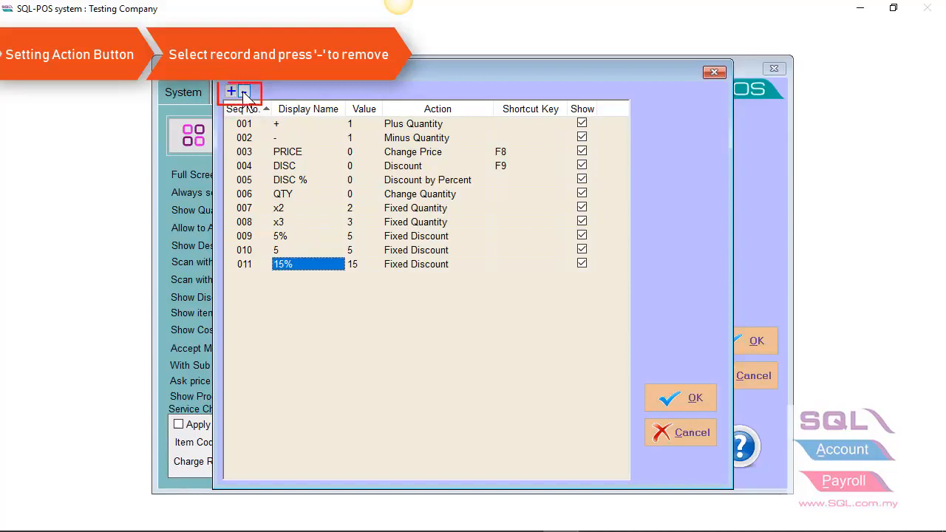
click(244, 92)
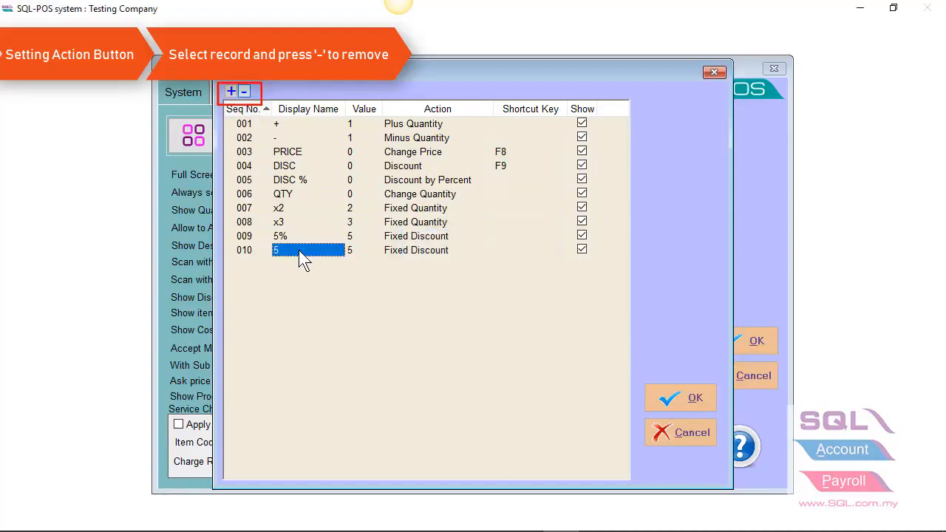
click(244, 92)
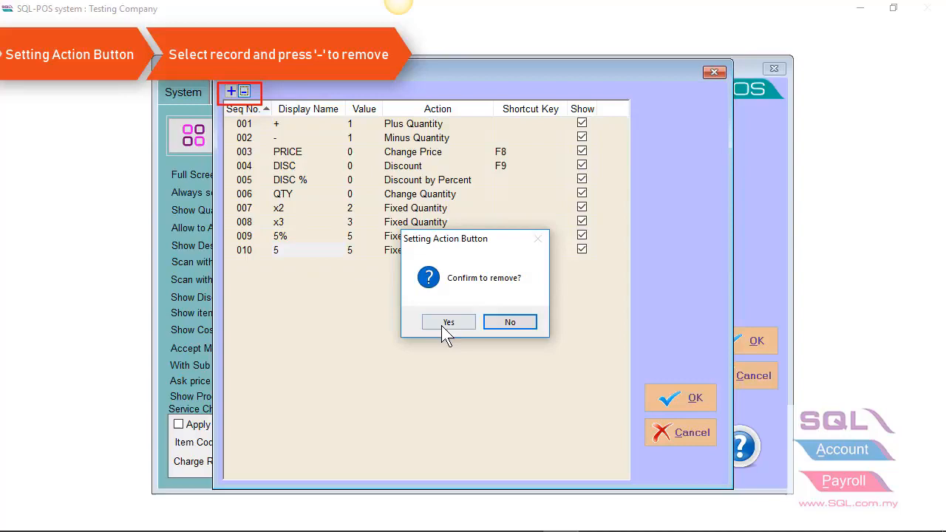
click(448, 323)
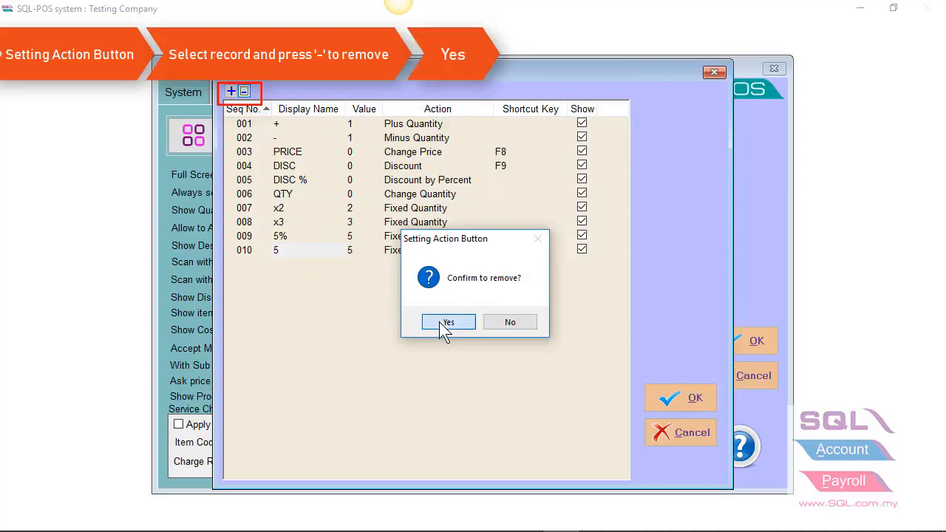
click(448, 322)
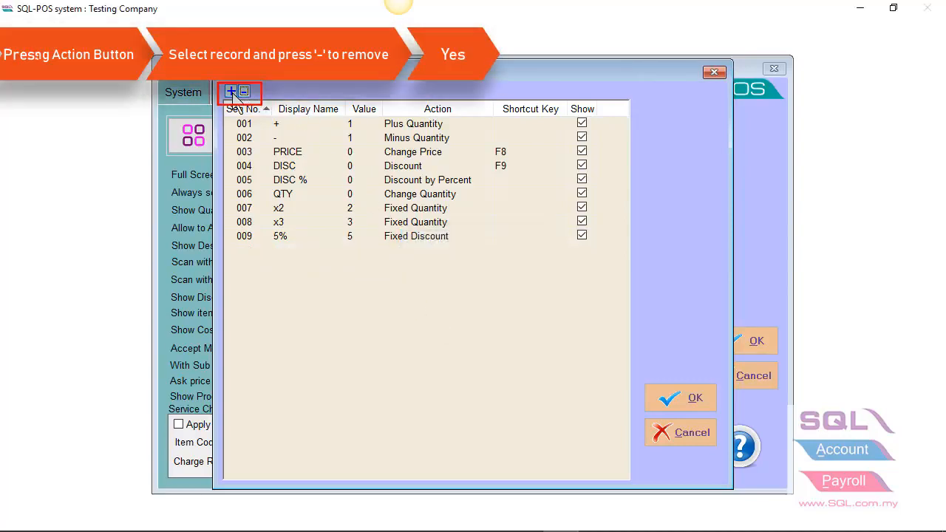
click(231, 92)
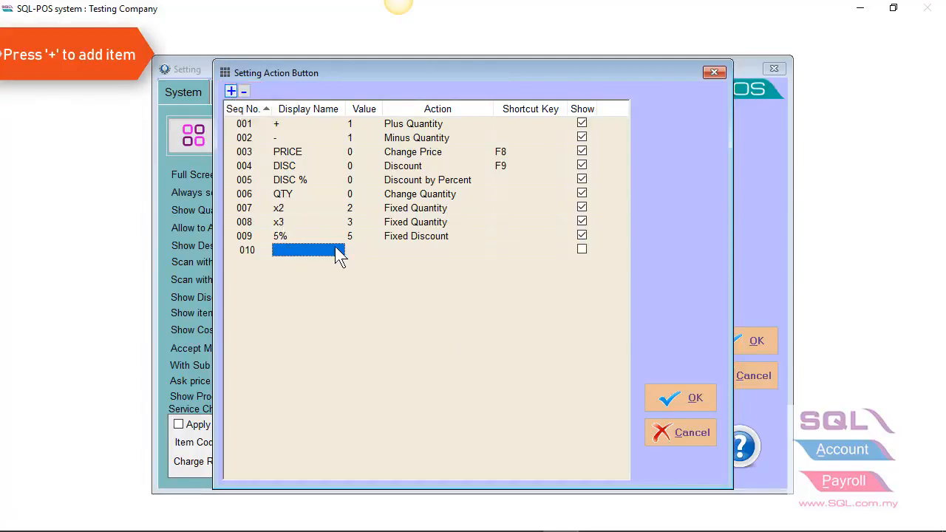
Step: Define entry 010 as a shown Fixed Quantity button named X5 with value 5 and save
click(485, 250)
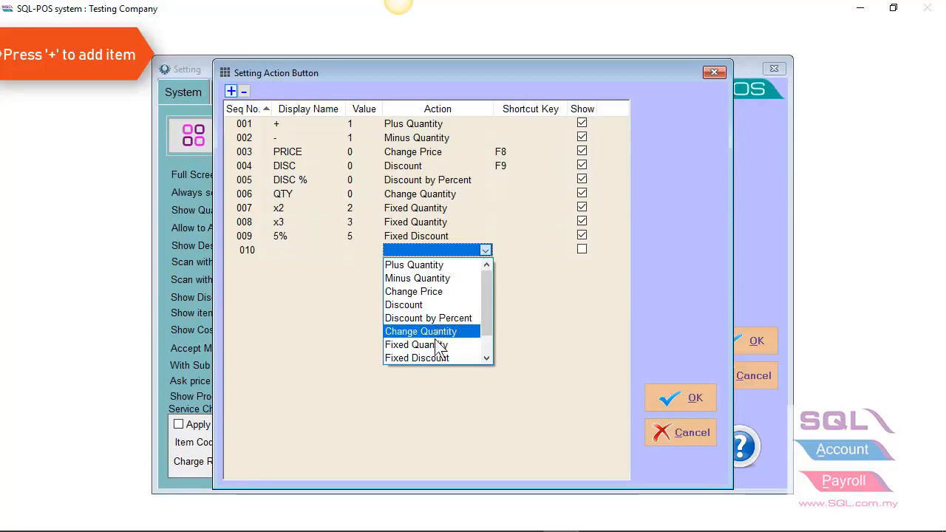
click(414, 344)
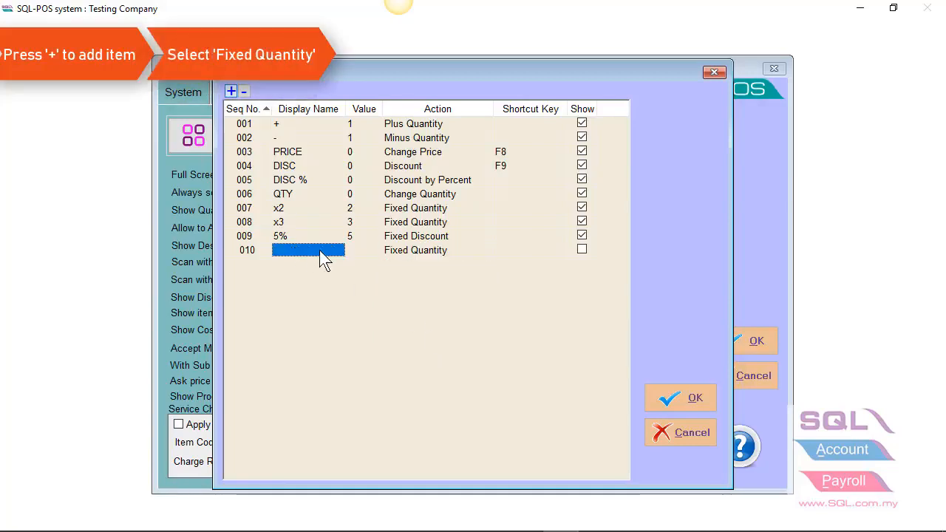
double_click(308, 250)
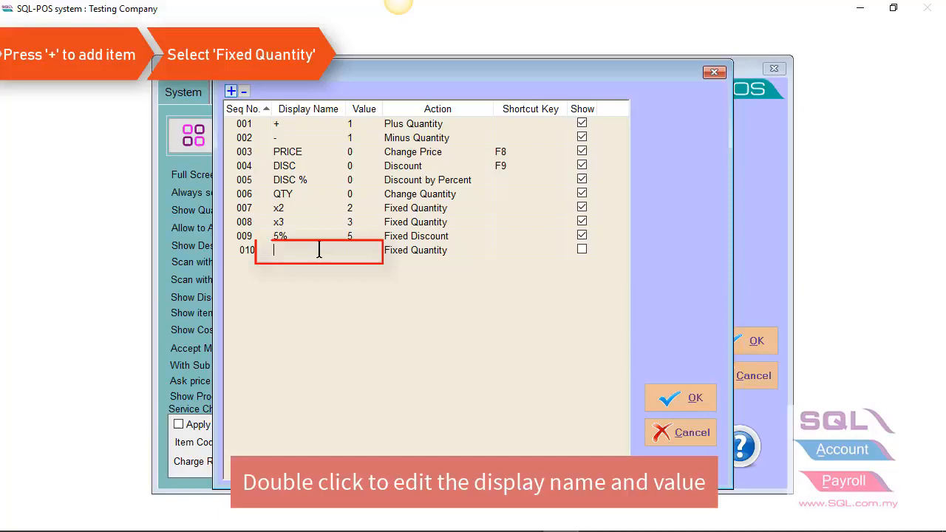
text(X5)
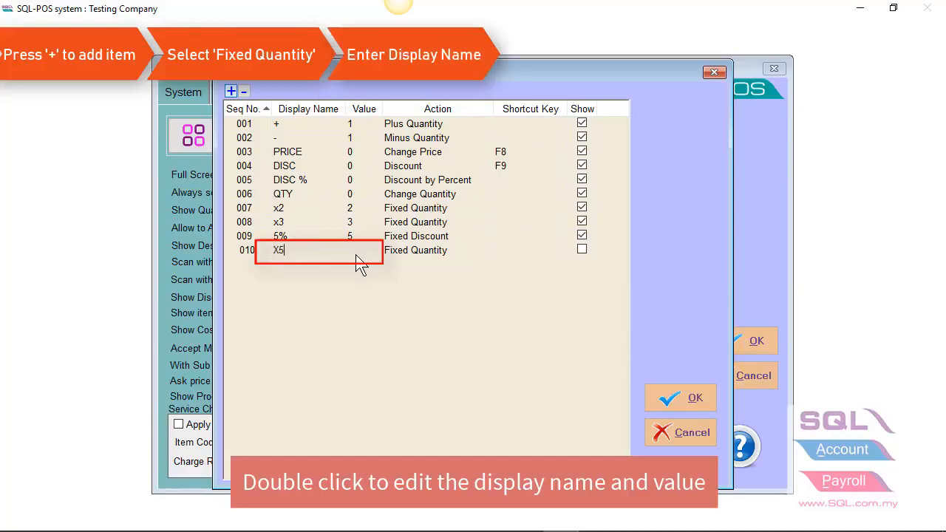
text(5)
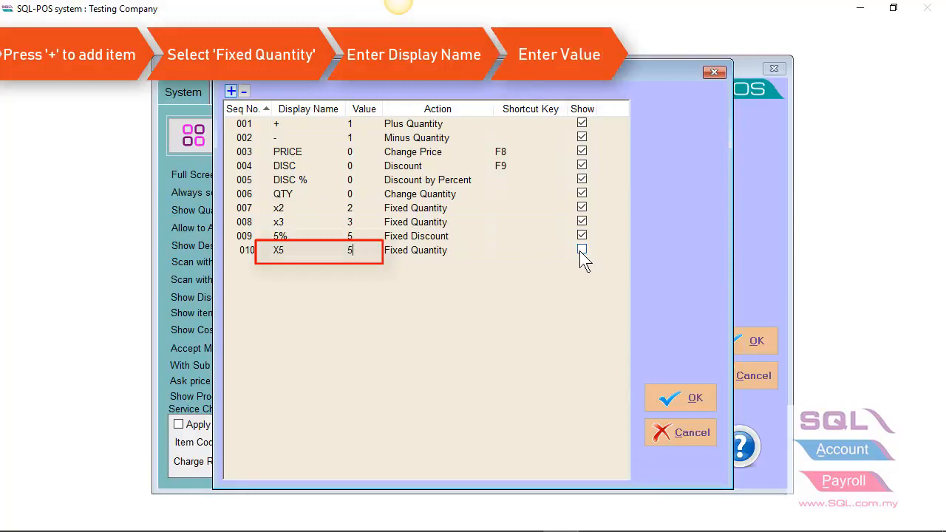
click(583, 250)
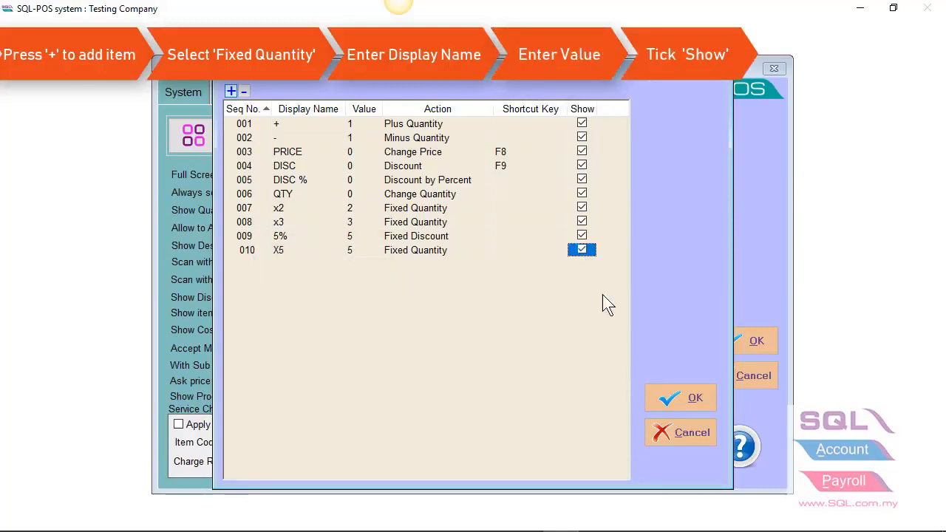
click(680, 398)
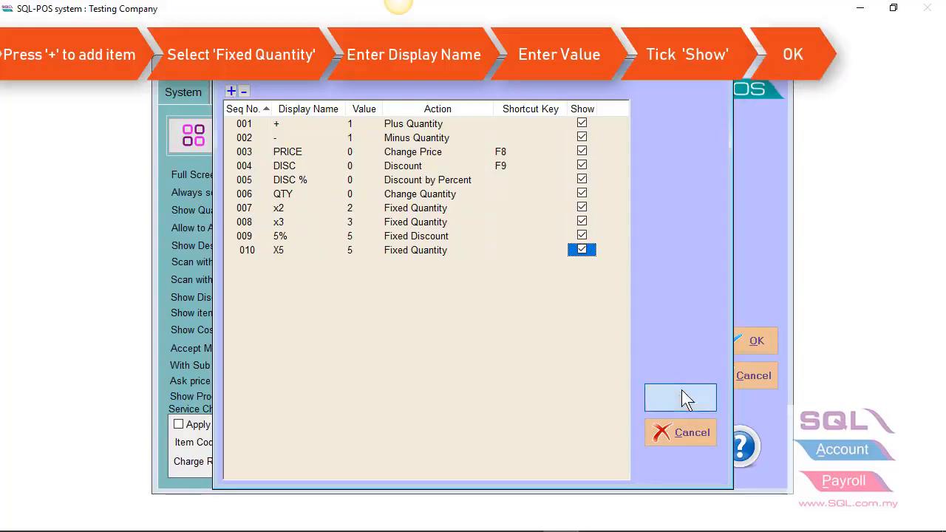
click(680, 398)
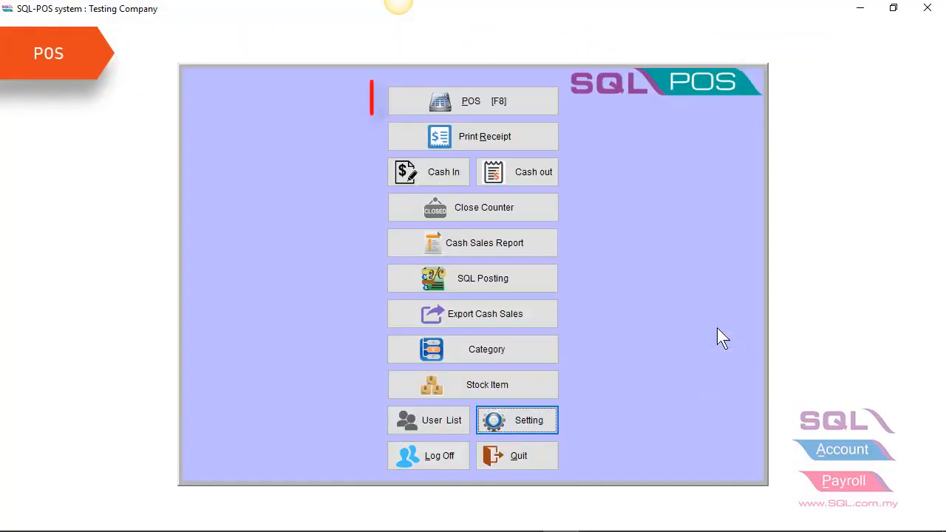
Step: Ring up Antenna at 2.50 on the sales screen and apply the X5 quantity button
click(474, 101)
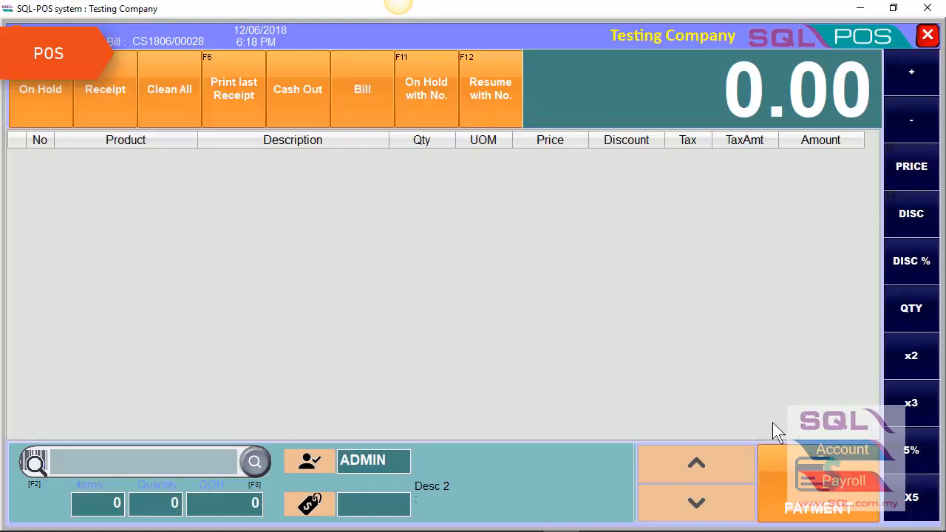
mouse_move(909, 470)
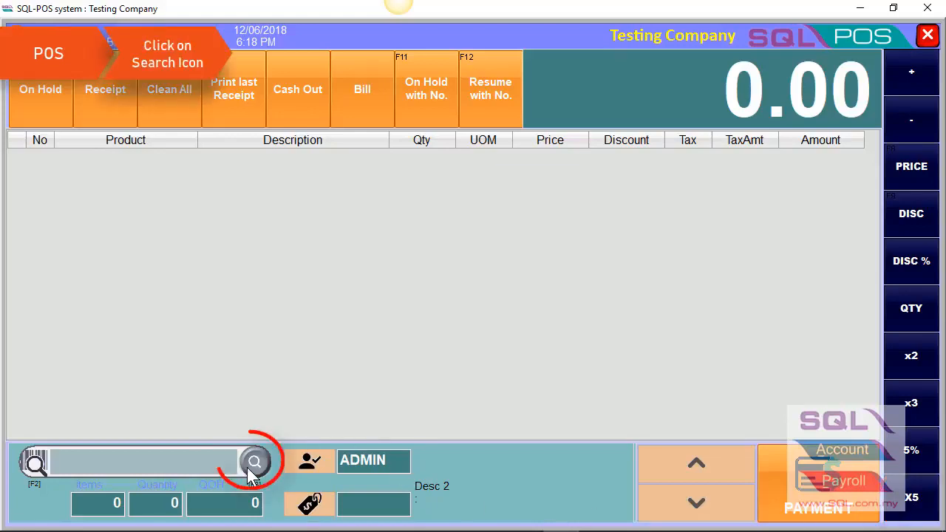
click(254, 461)
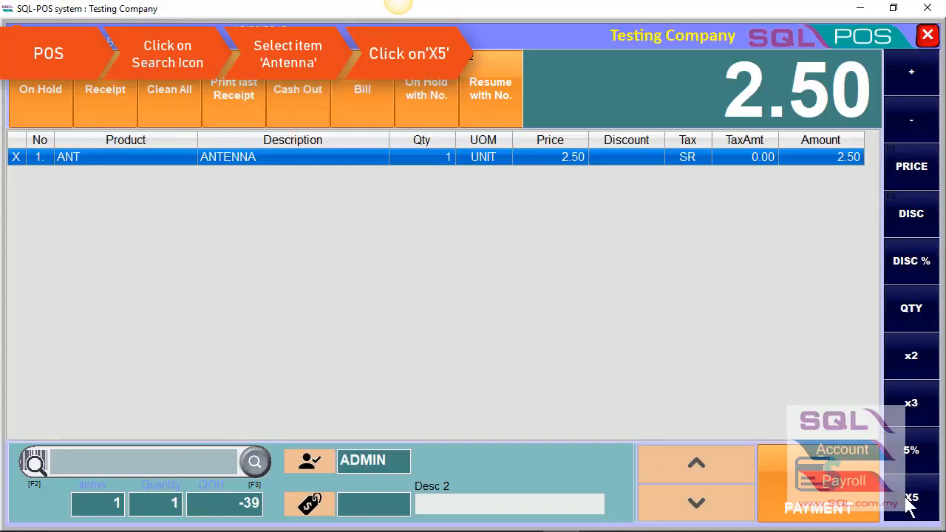
click(911, 497)
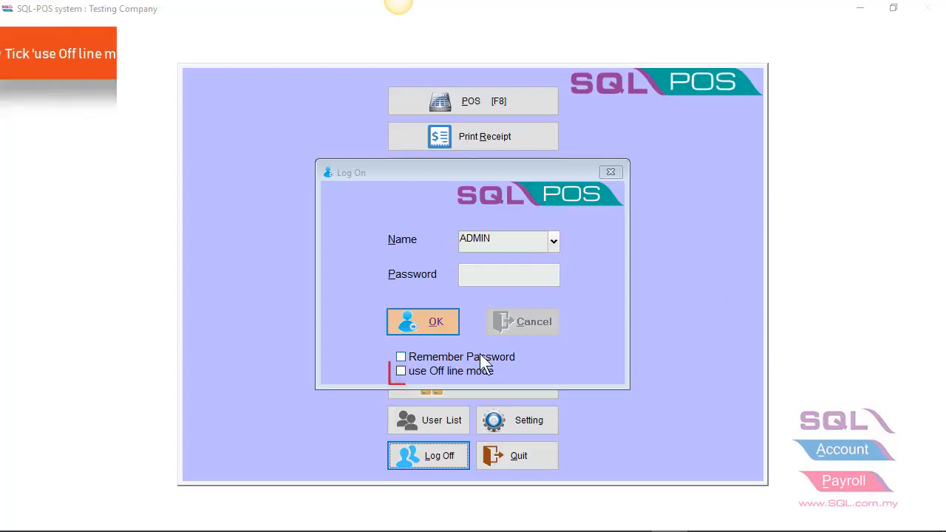
Step: Log ADMIN back on with 'use Off line mode' ticked and return to the main menu
click(401, 370)
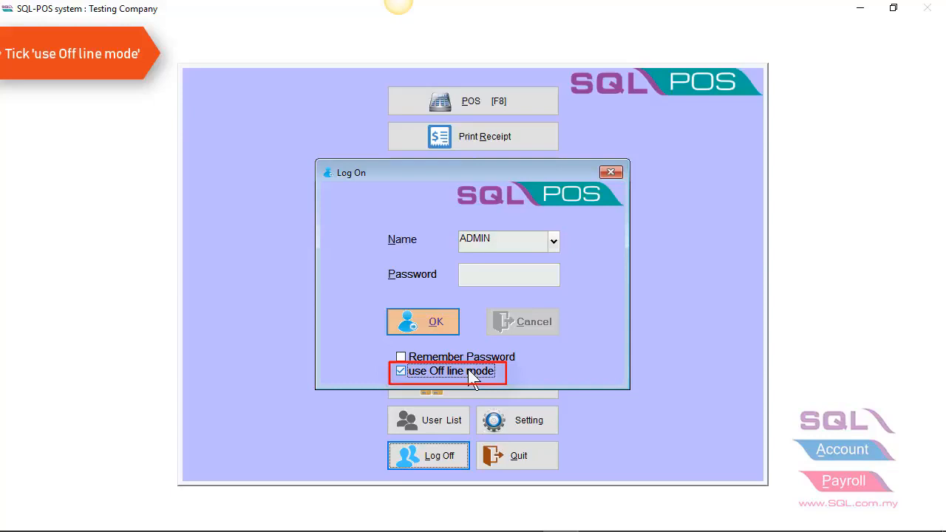
text(1)
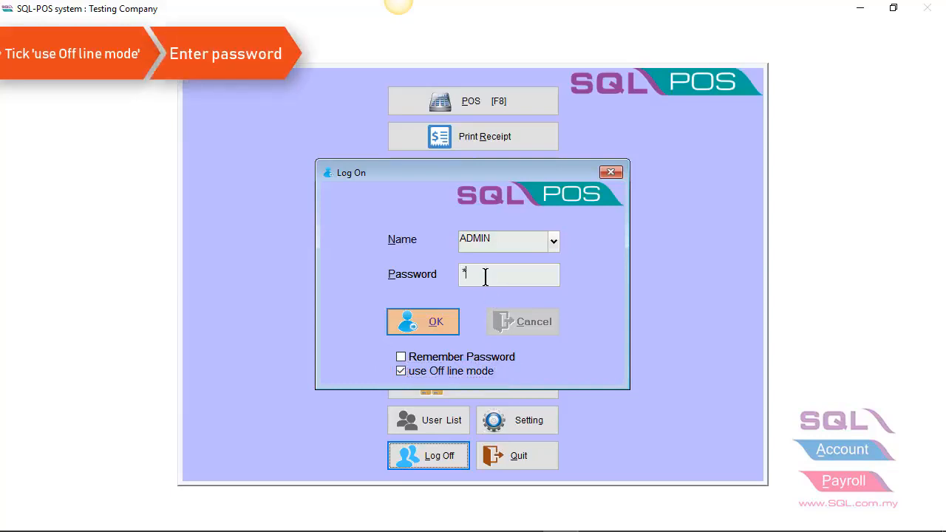
click(422, 322)
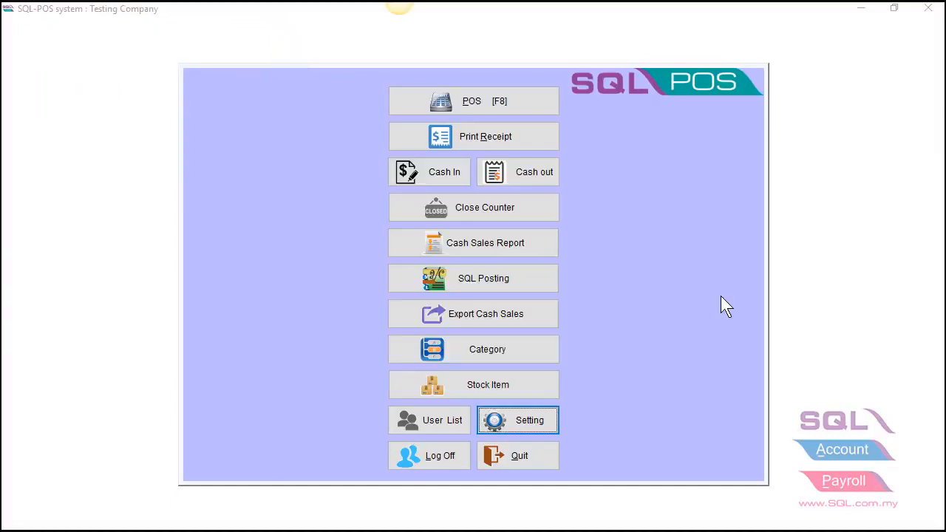